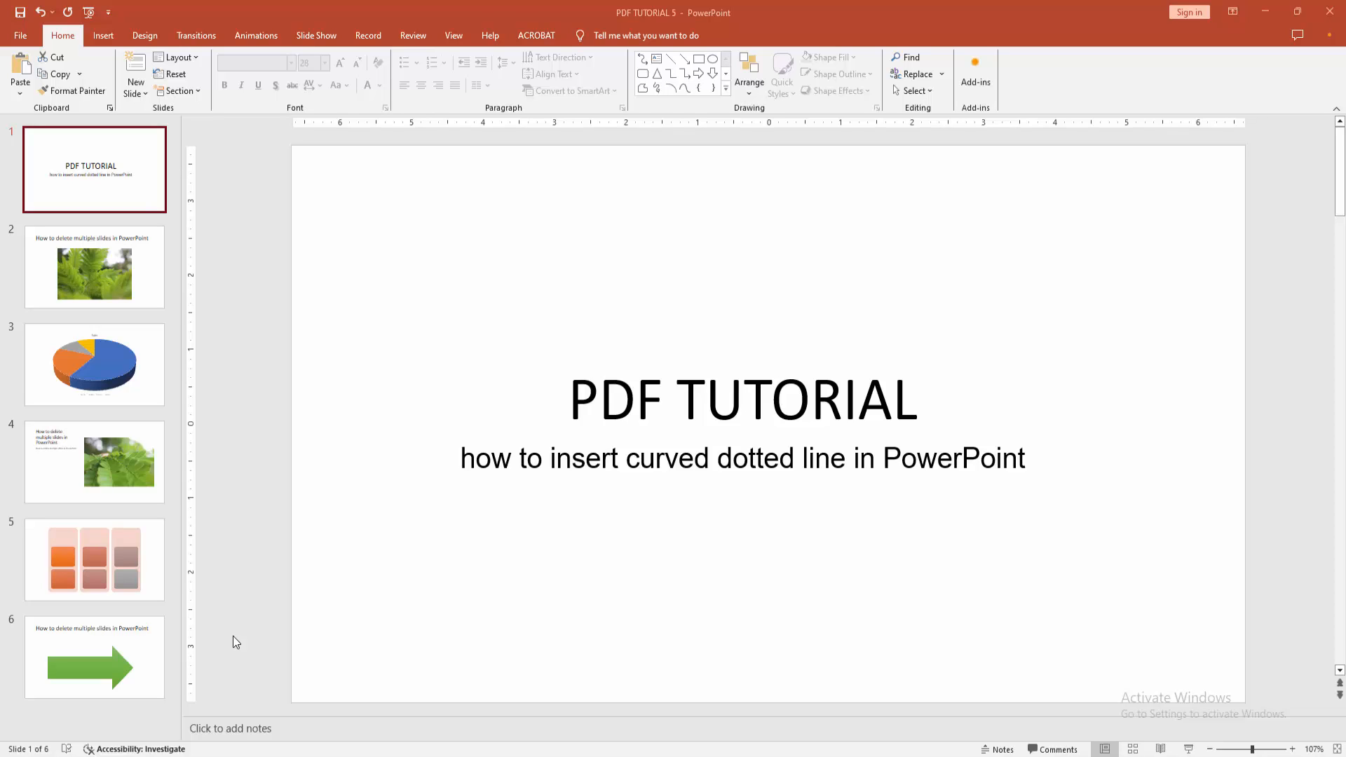
mouse_move(229, 639)
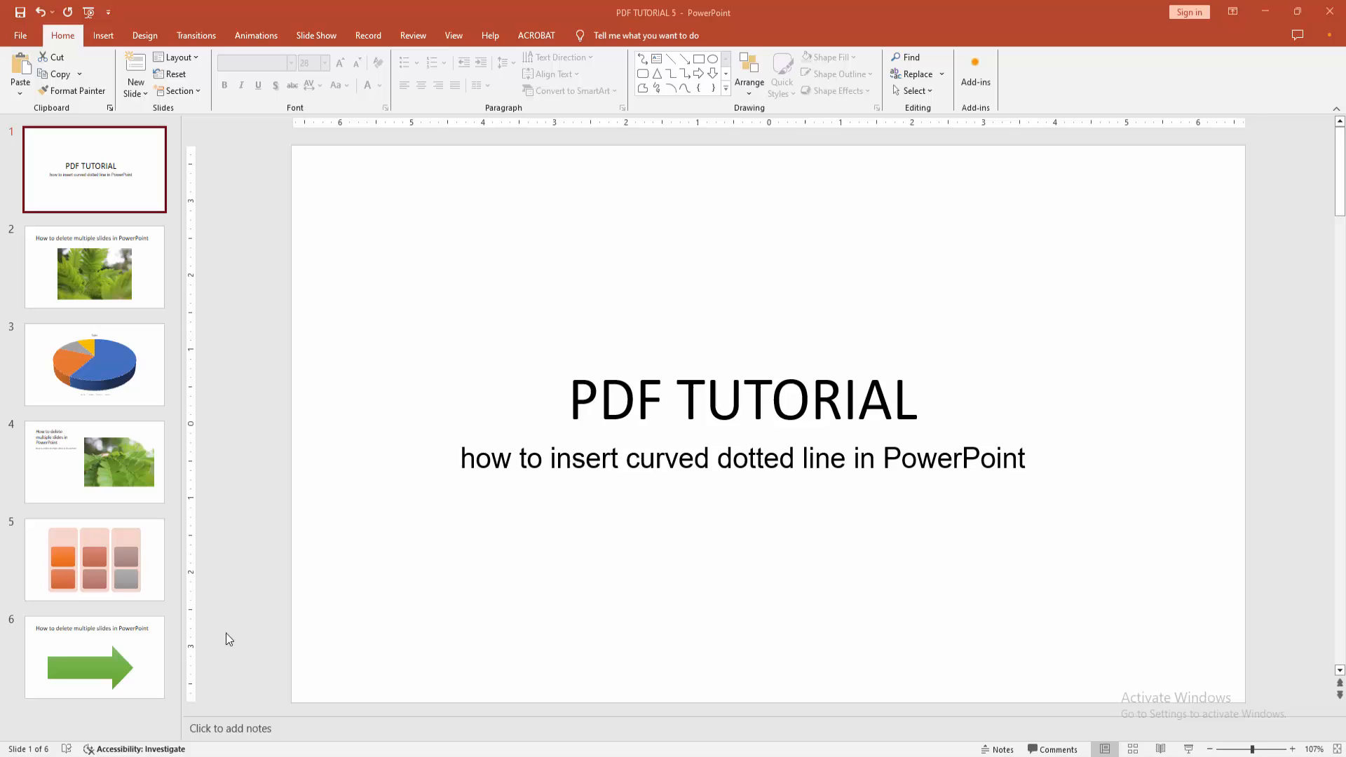
Step through slide 2 to slide 3, the Sales pie chart slide.
click(95, 267)
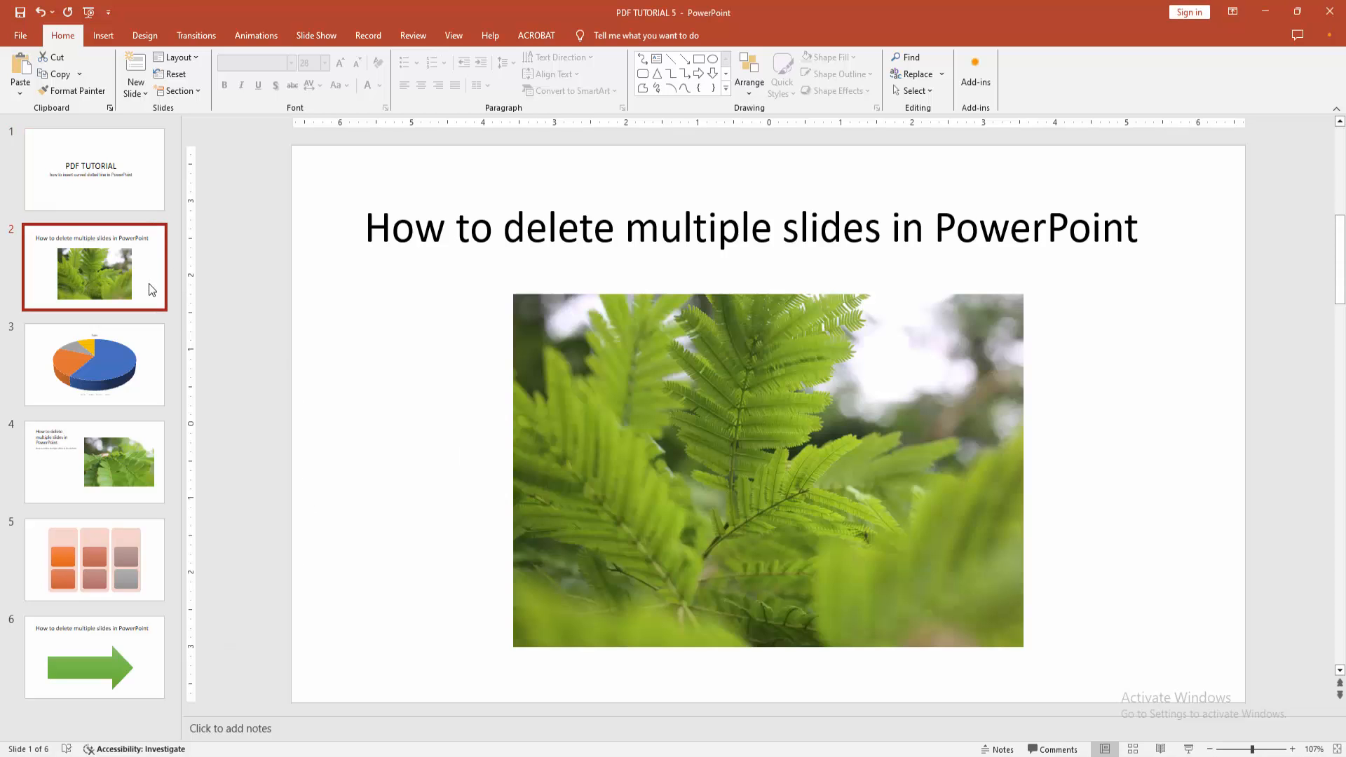
click(94, 364)
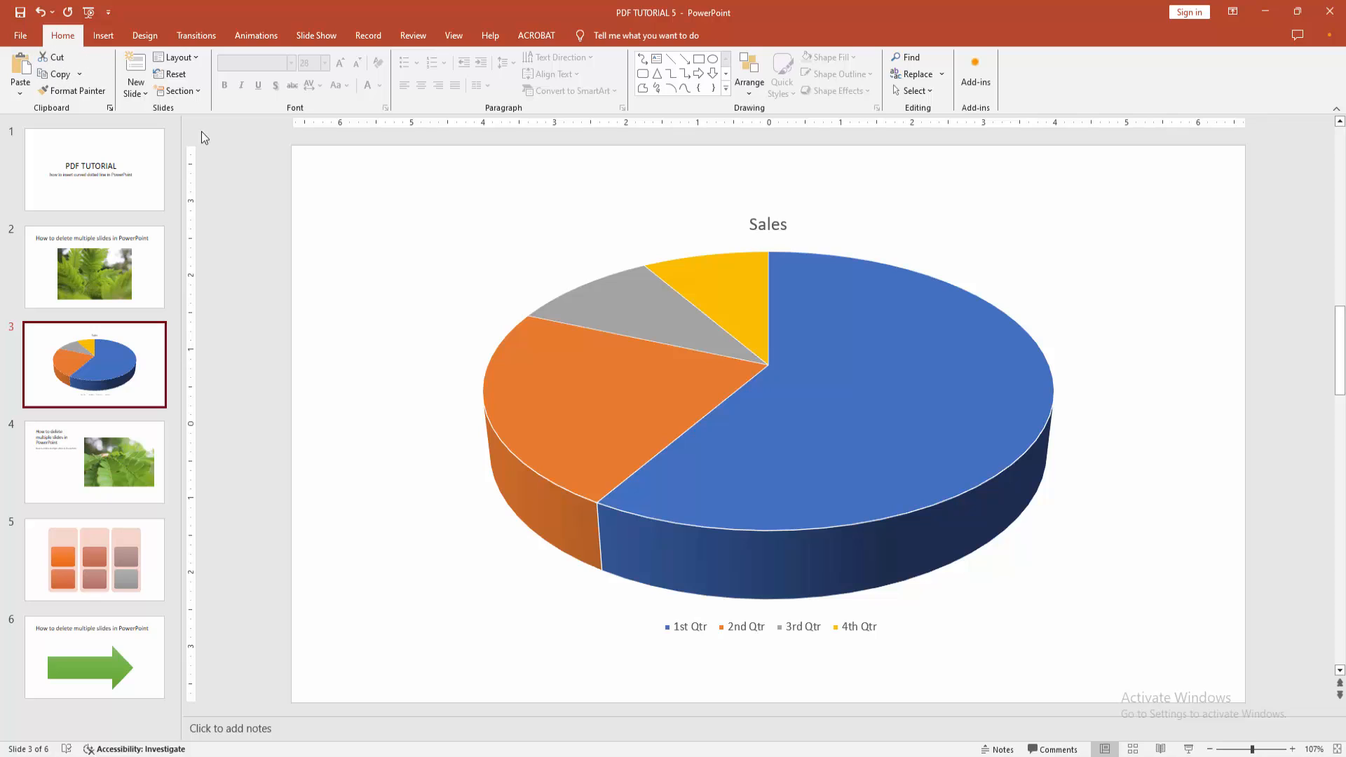
Add a Blank layout slide after the chart slide and bring up the shapes gallery.
click(134, 68)
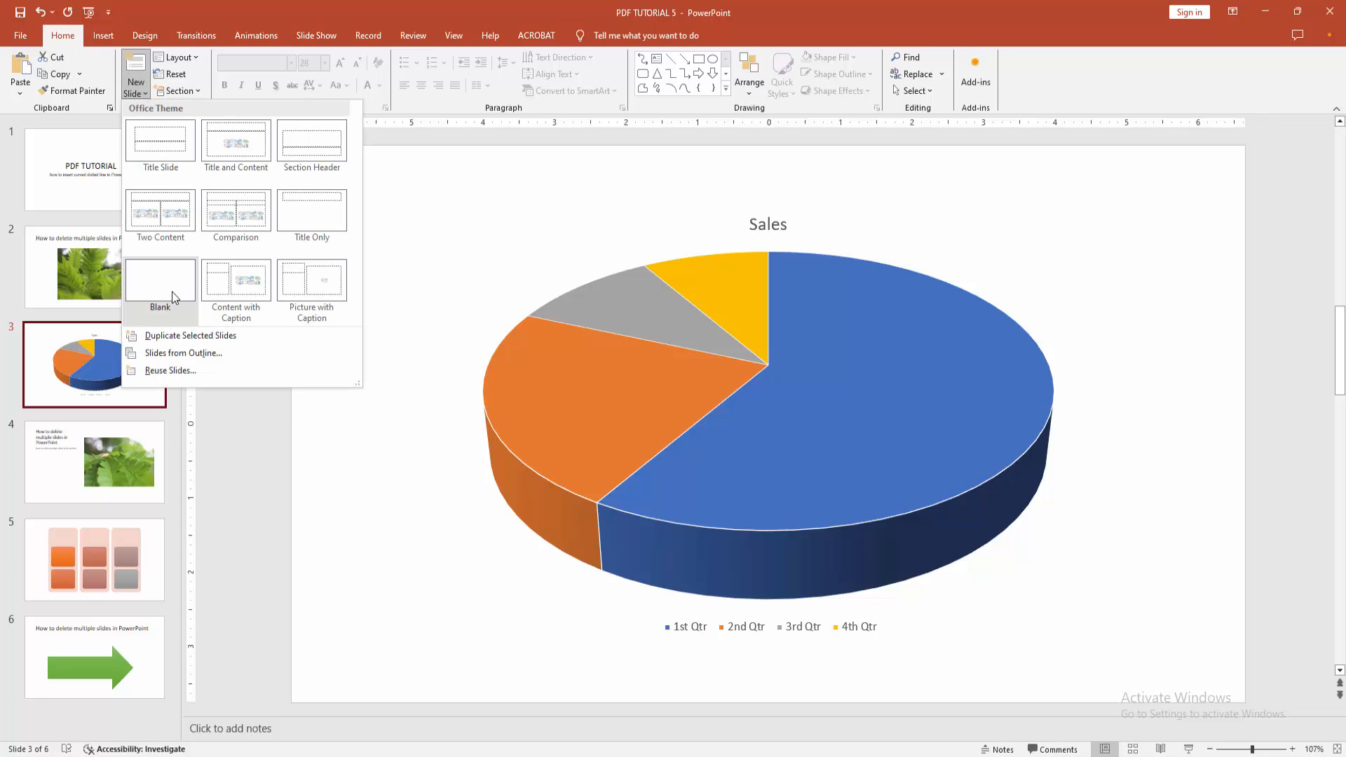
click(160, 279)
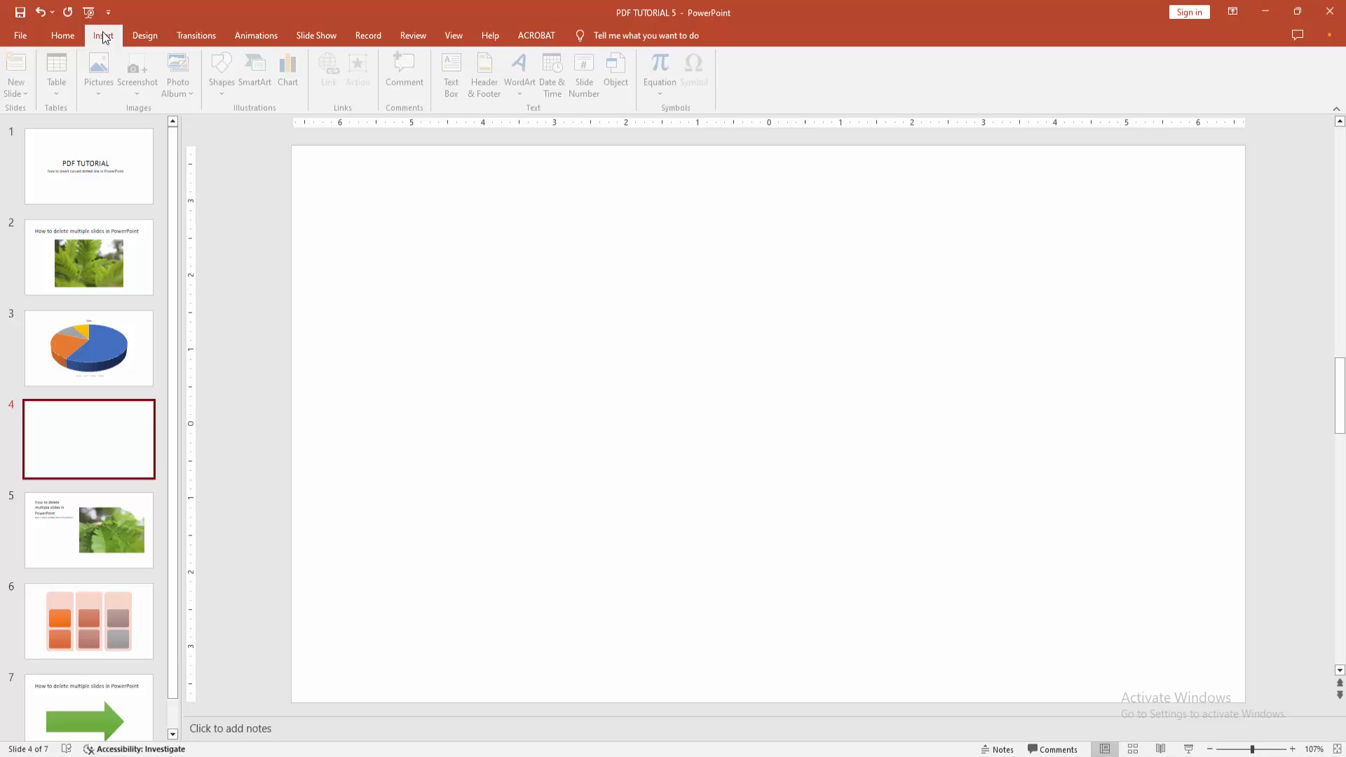
click(225, 73)
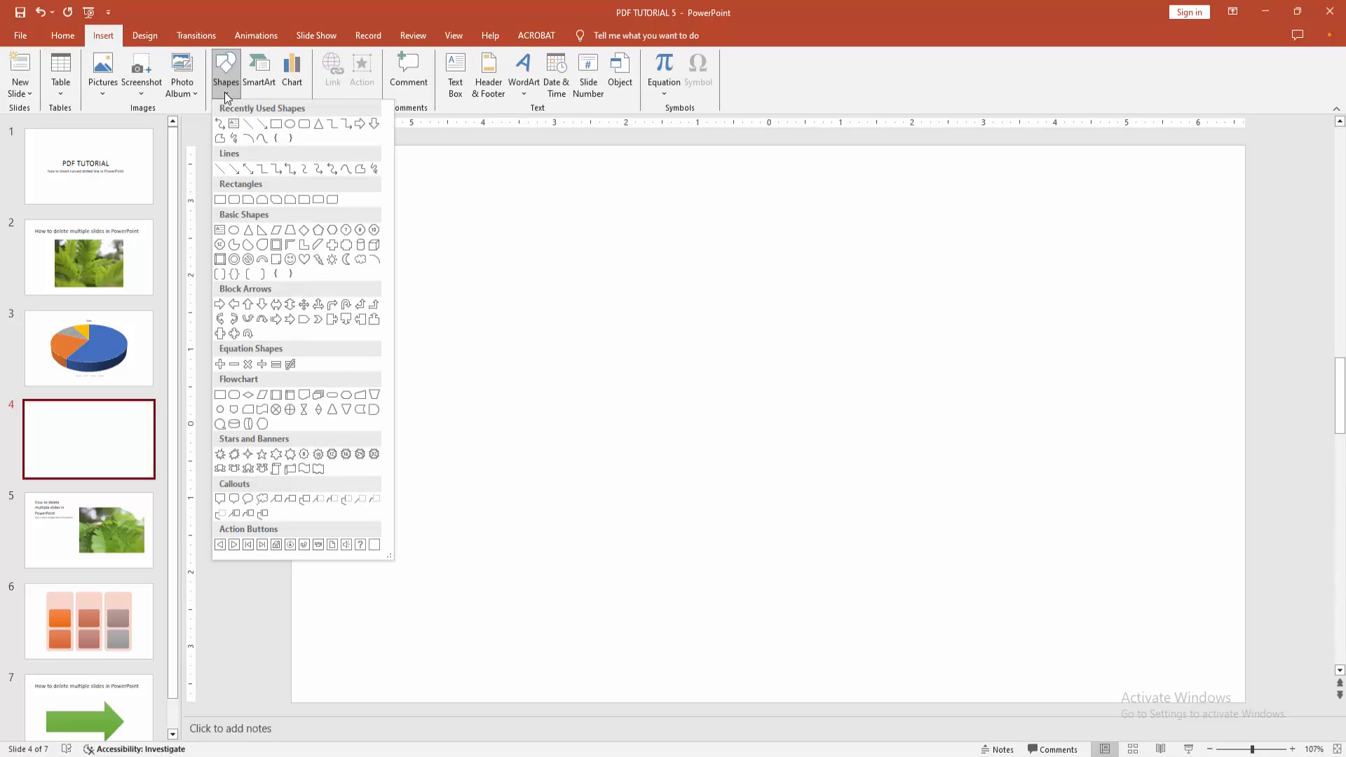
mouse_move(363, 221)
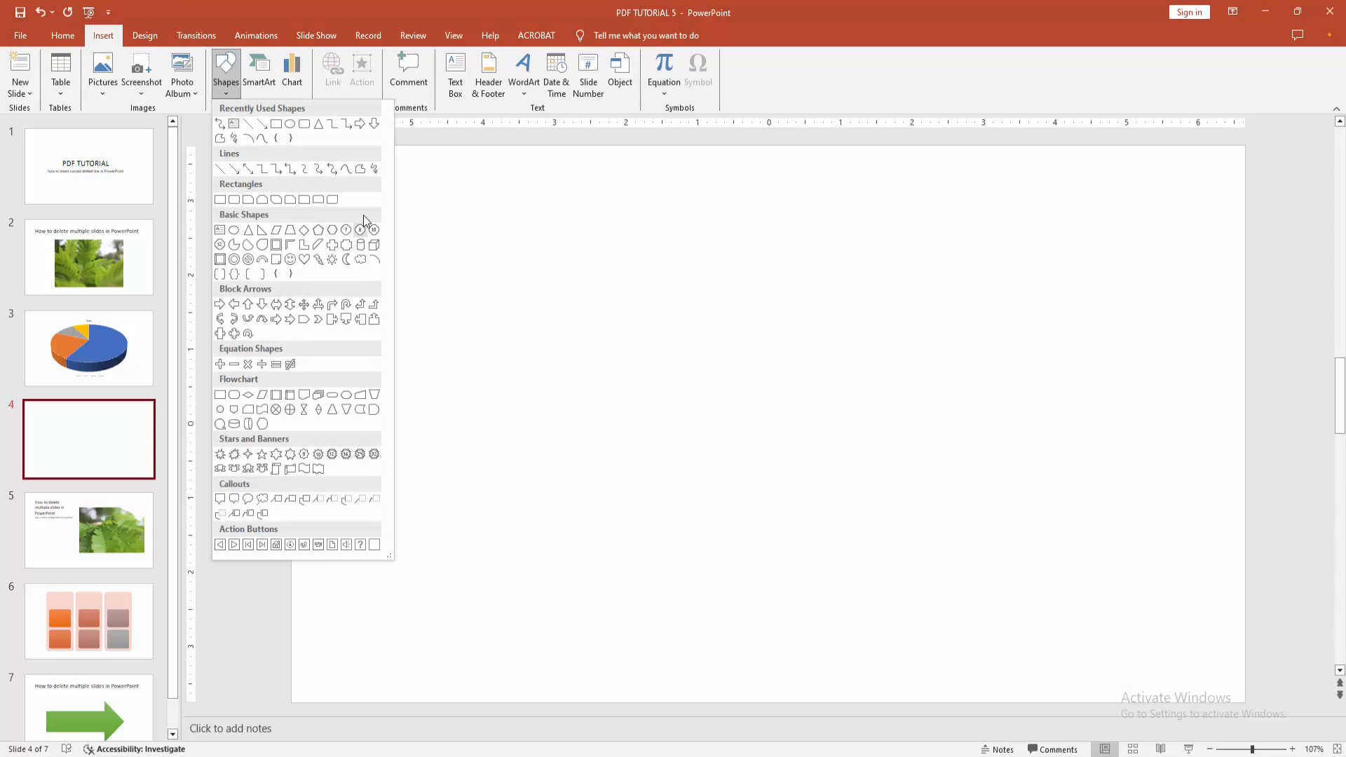
Draw a wavy Scribble curve across the upper half of the blank slide.
click(220, 199)
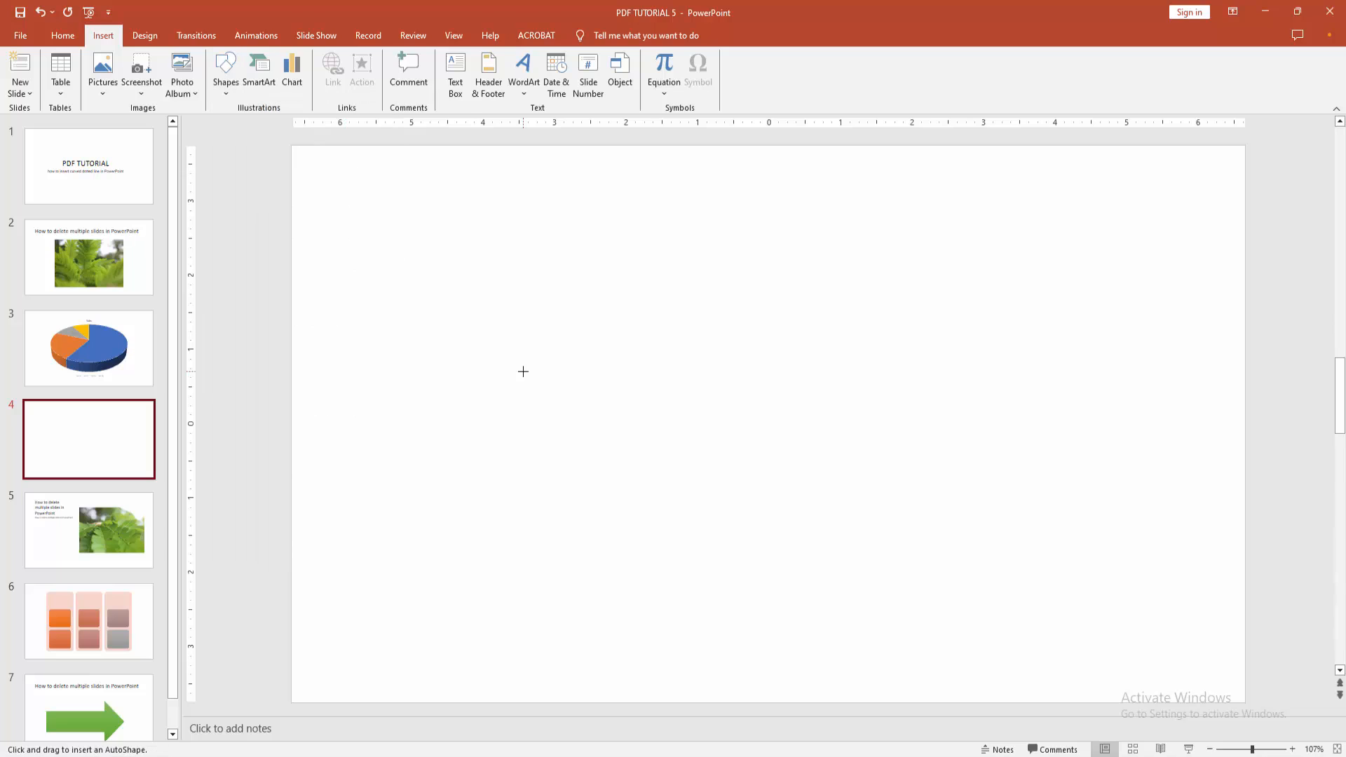
drag(372, 347, 592, 307)
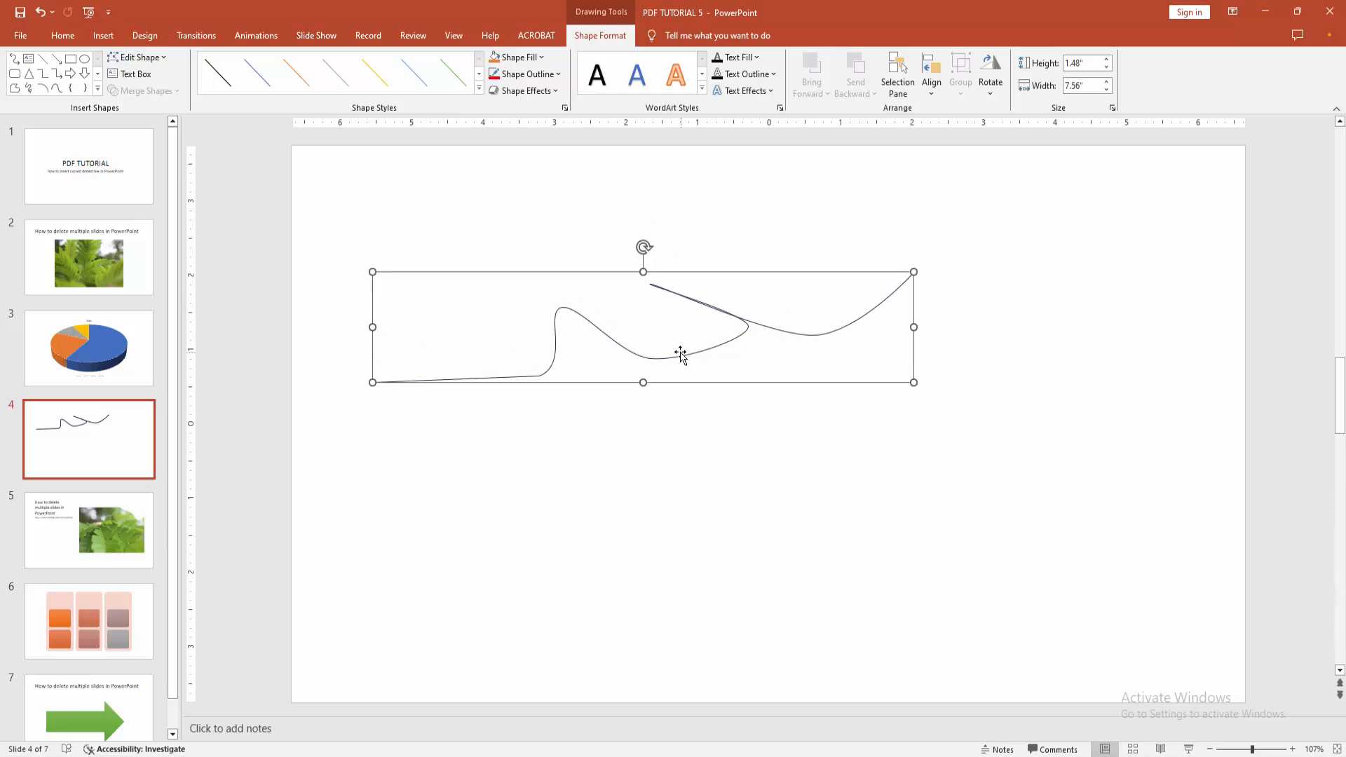
mouse_move(680, 354)
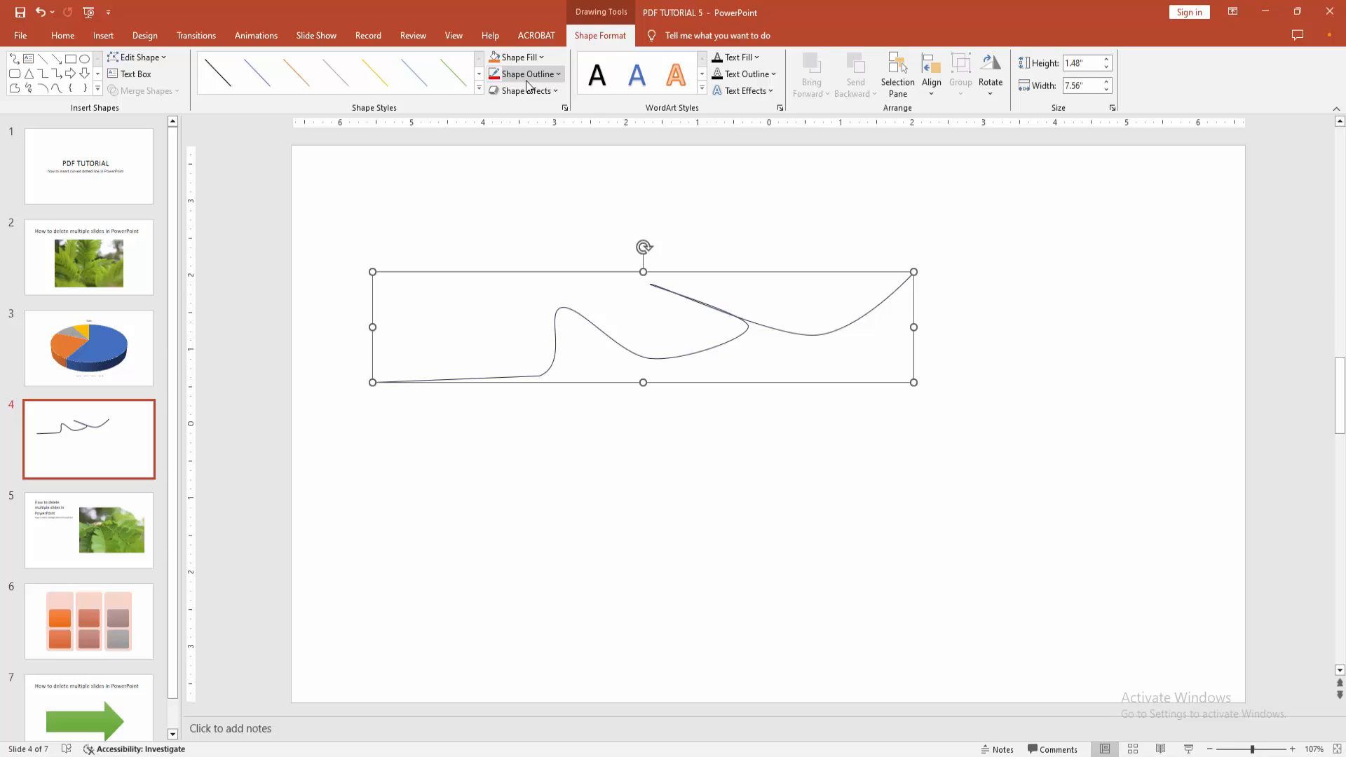
Give the curve a Round Dot dashed outline in Red.
click(523, 73)
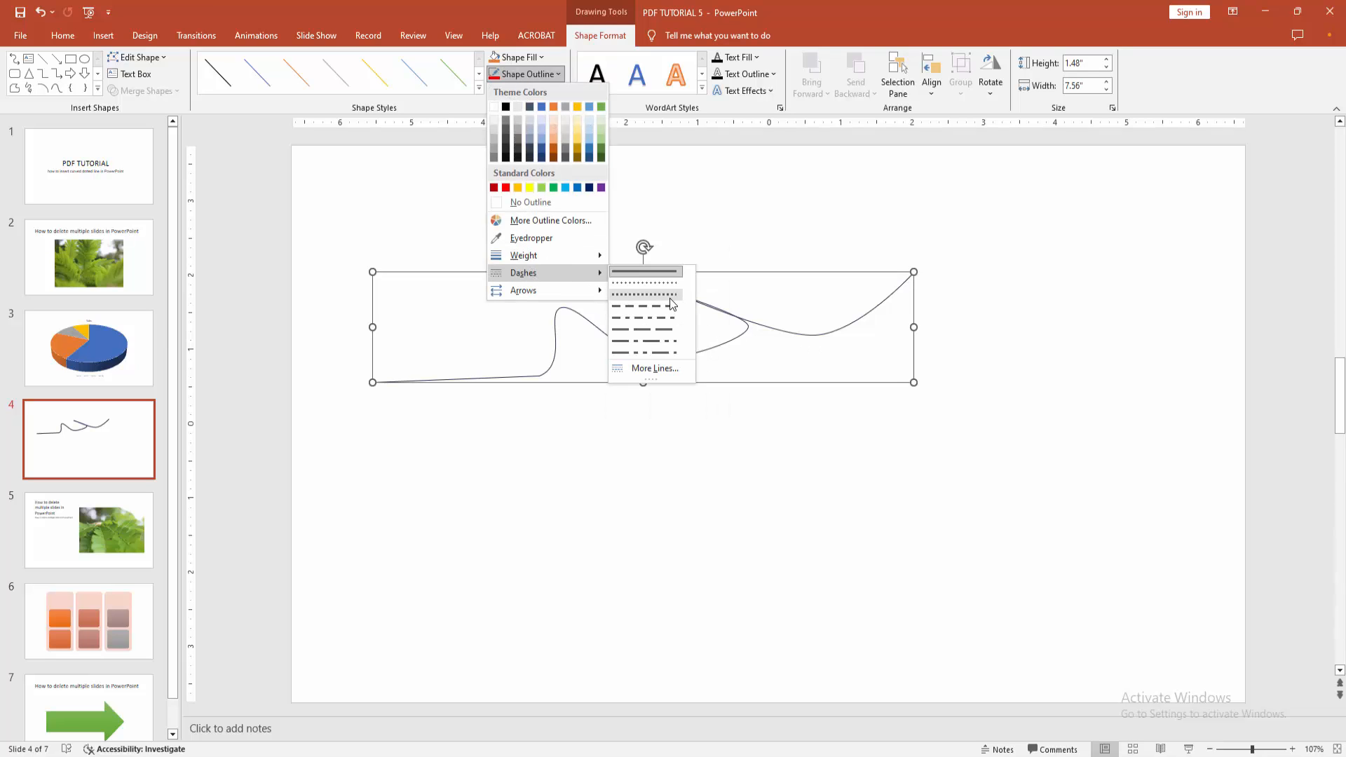
click(643, 293)
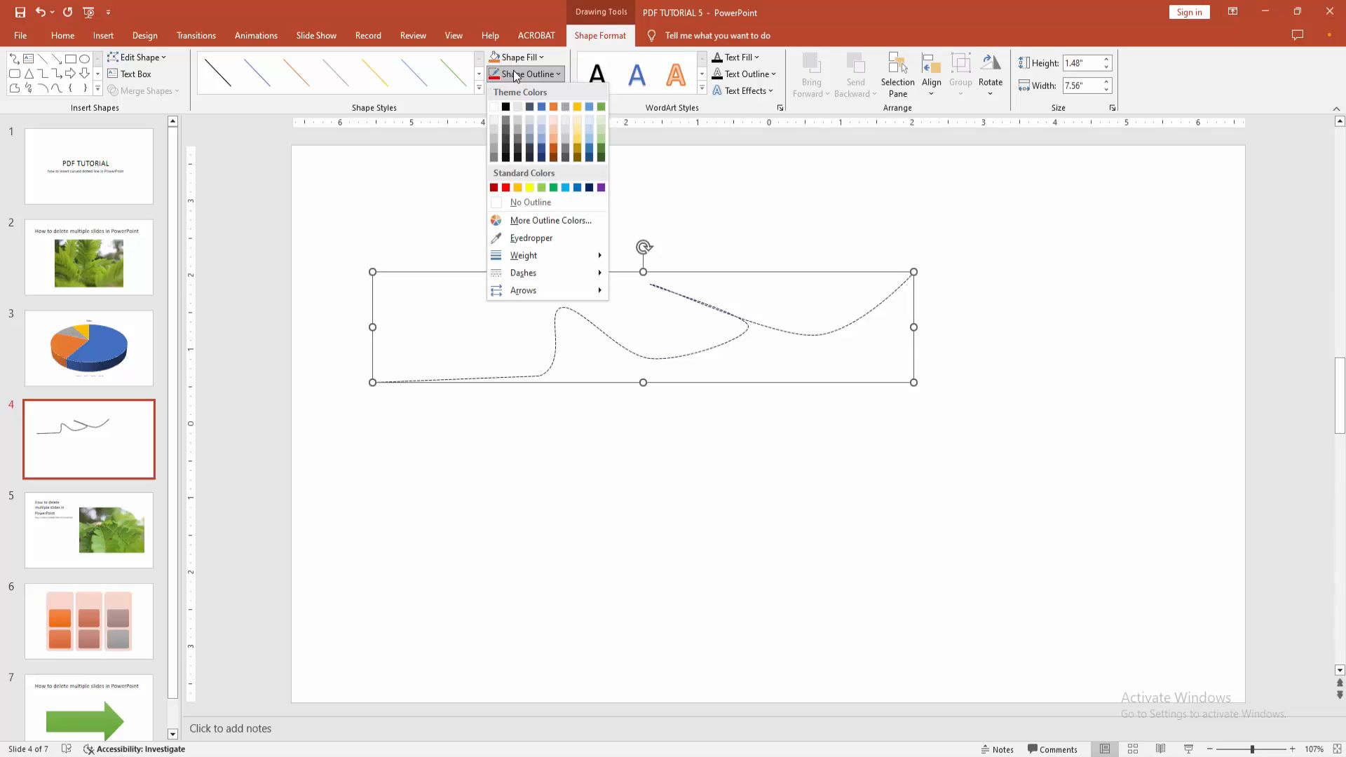
click(493, 188)
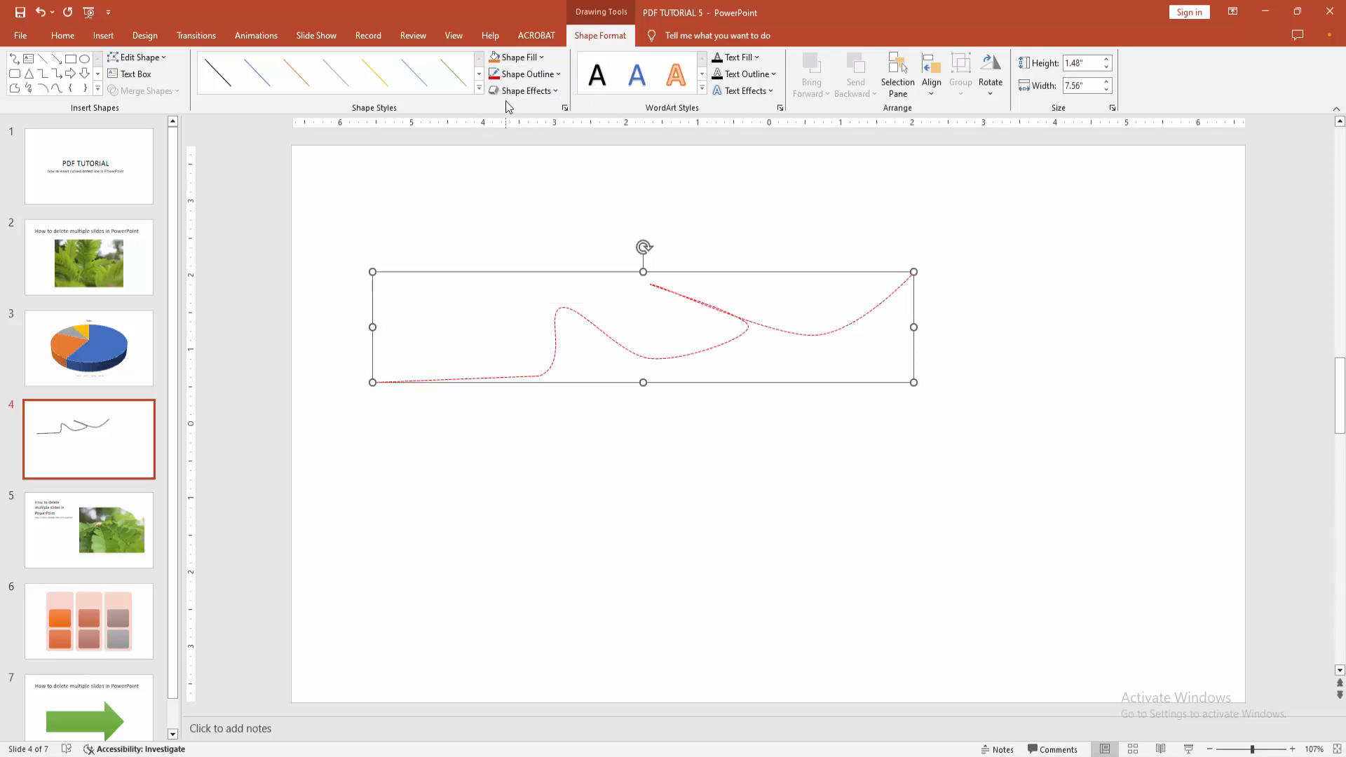